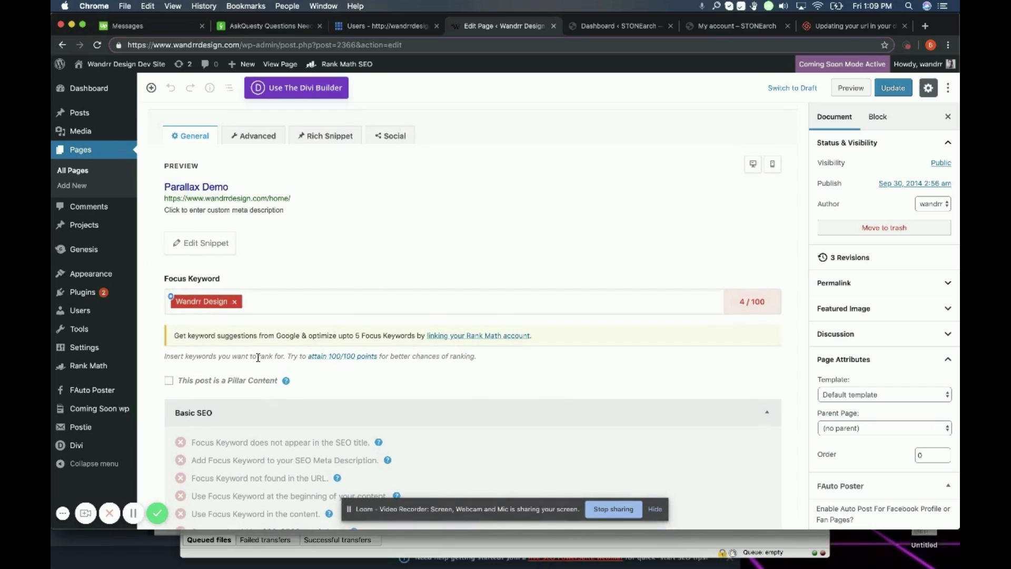
Scroll to the Rank Math panel and open the Parallax Demo search snippet editor
scroll(down, 3)
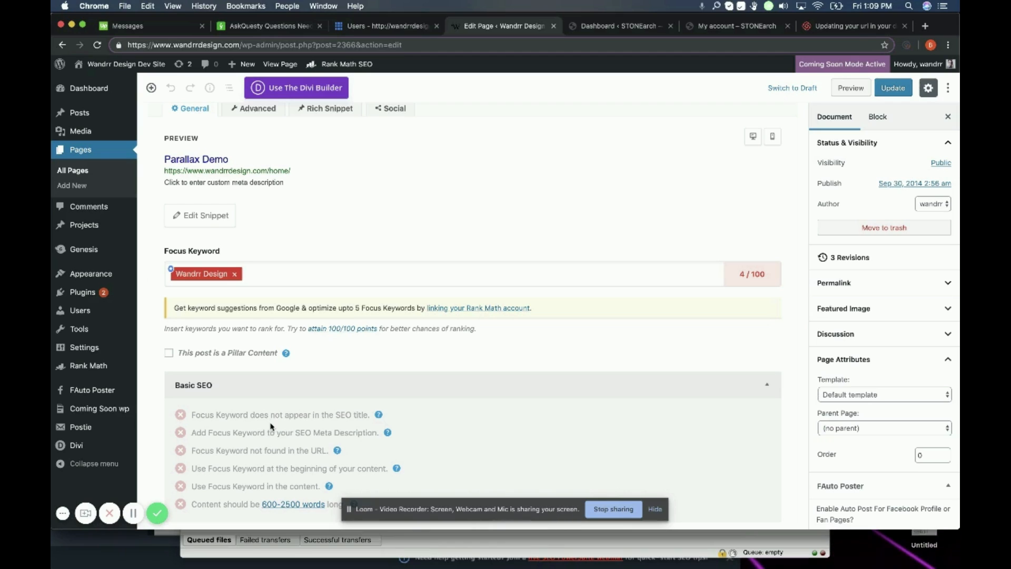
scroll(down, 3)
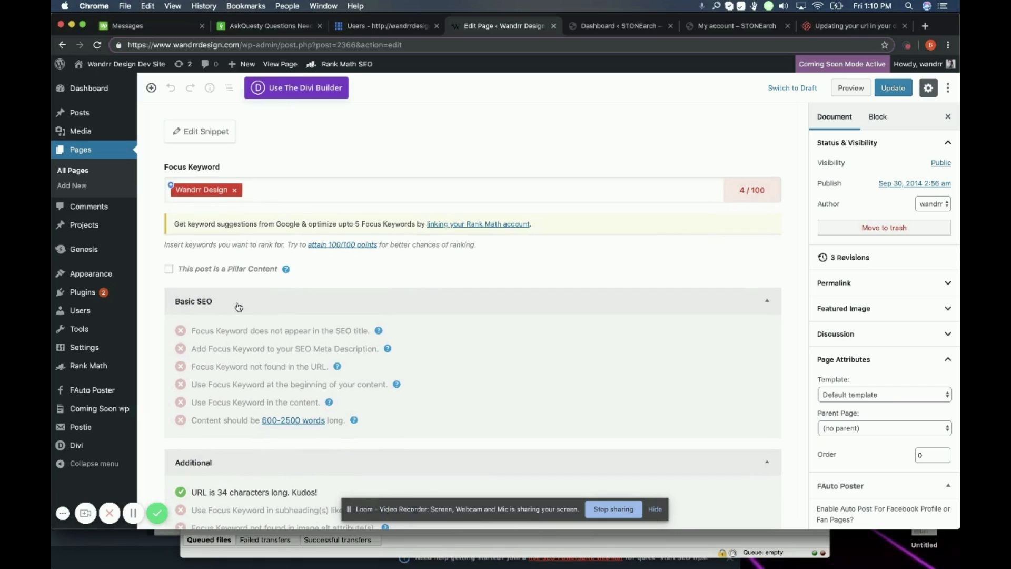
scroll(down, 3)
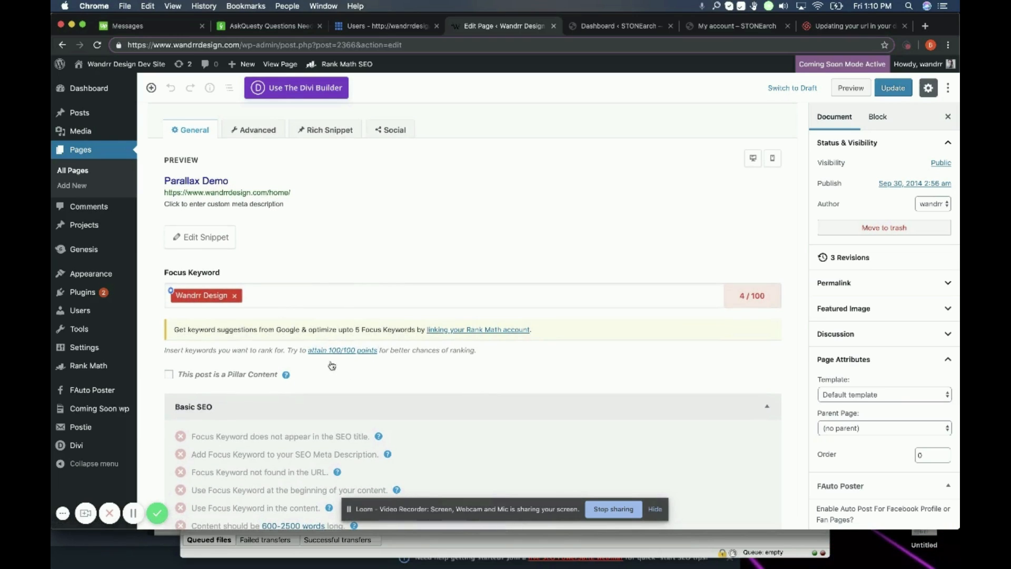
scroll(down, 3)
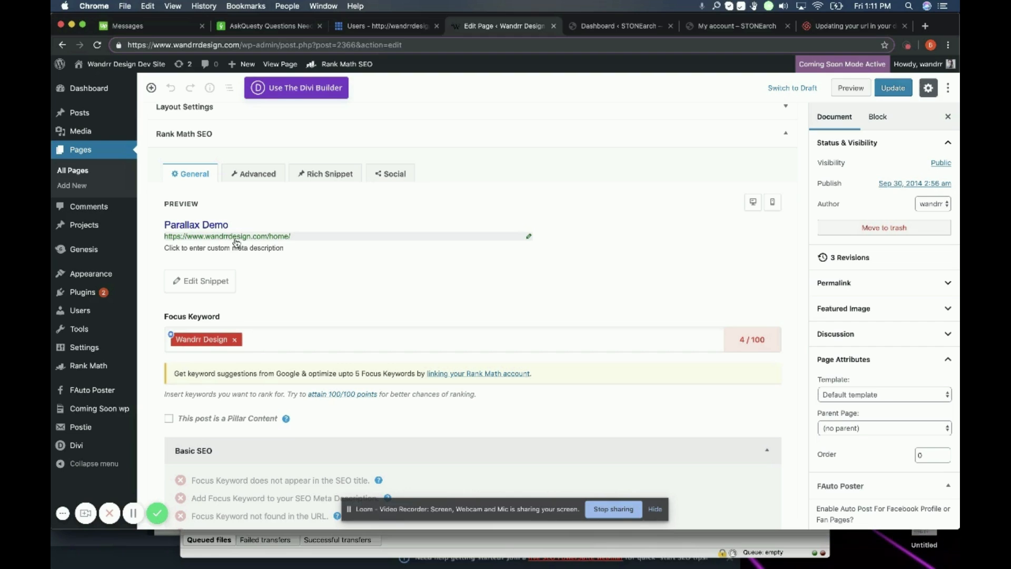
mouse_move(232, 206)
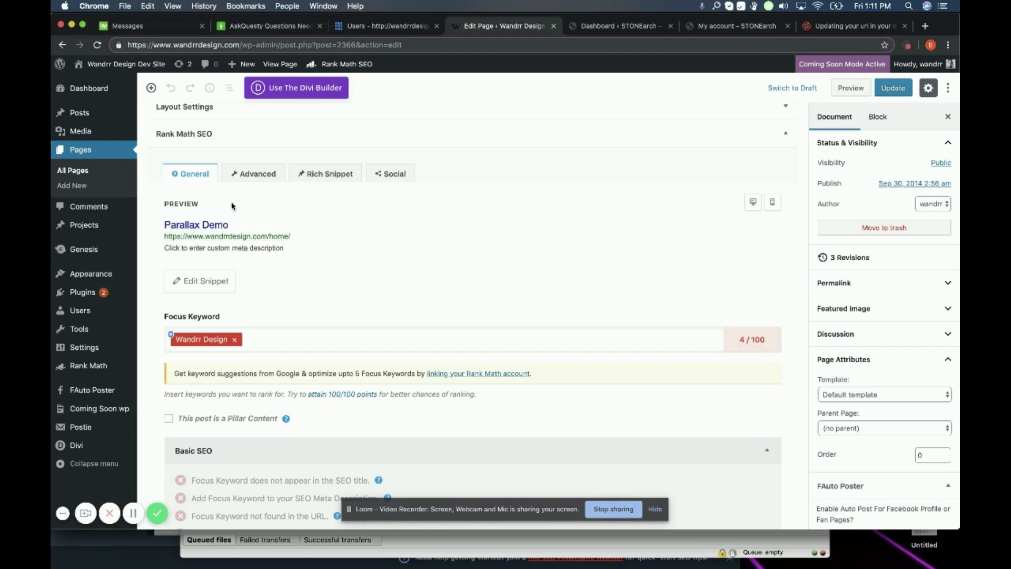
click(200, 280)
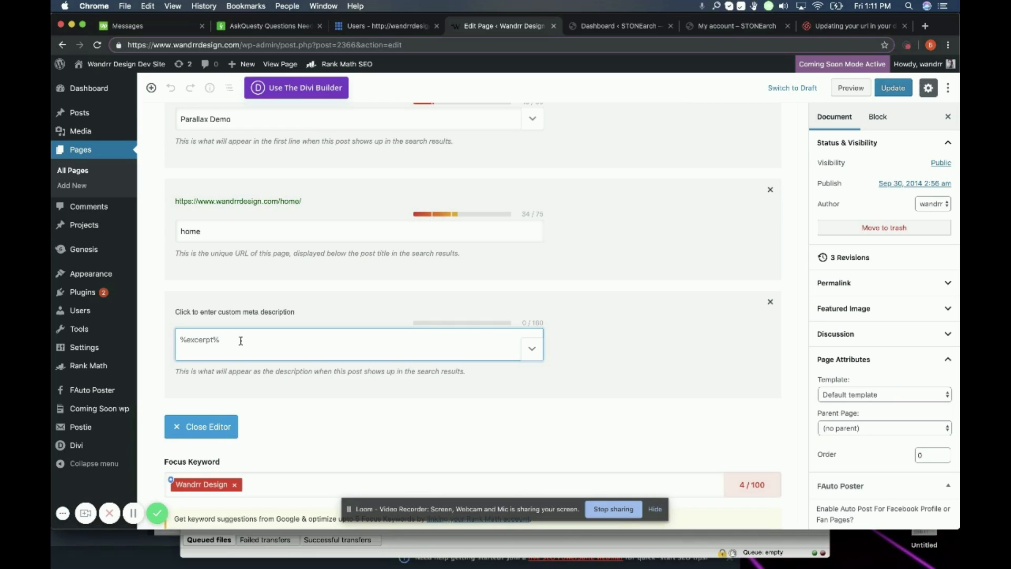
Enter meta description "Wandrr Design is a web development company that specializes in wordpress"
text(Wandrr Design is a web deve)
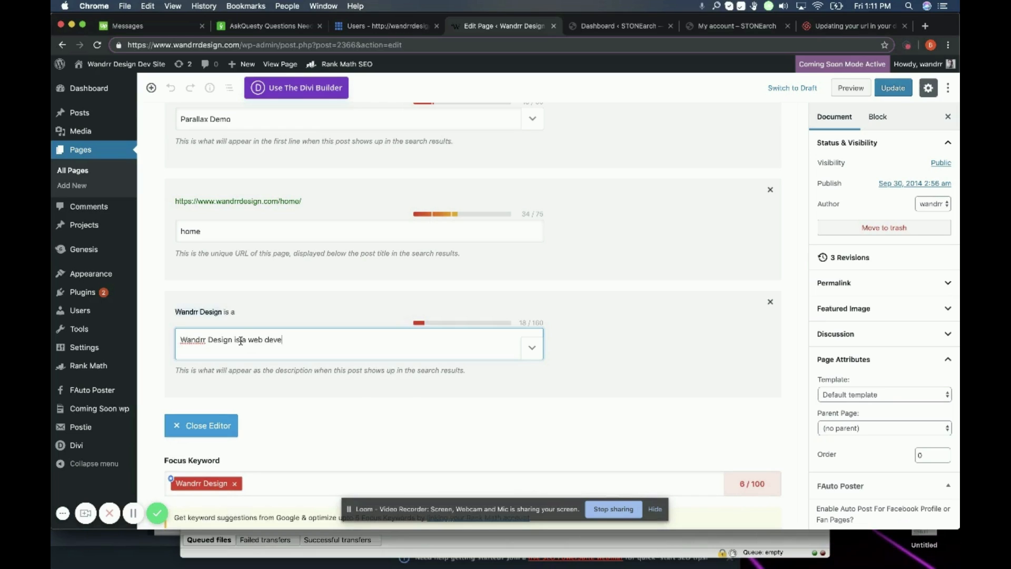
text(lopment company that specializes in wordpress)
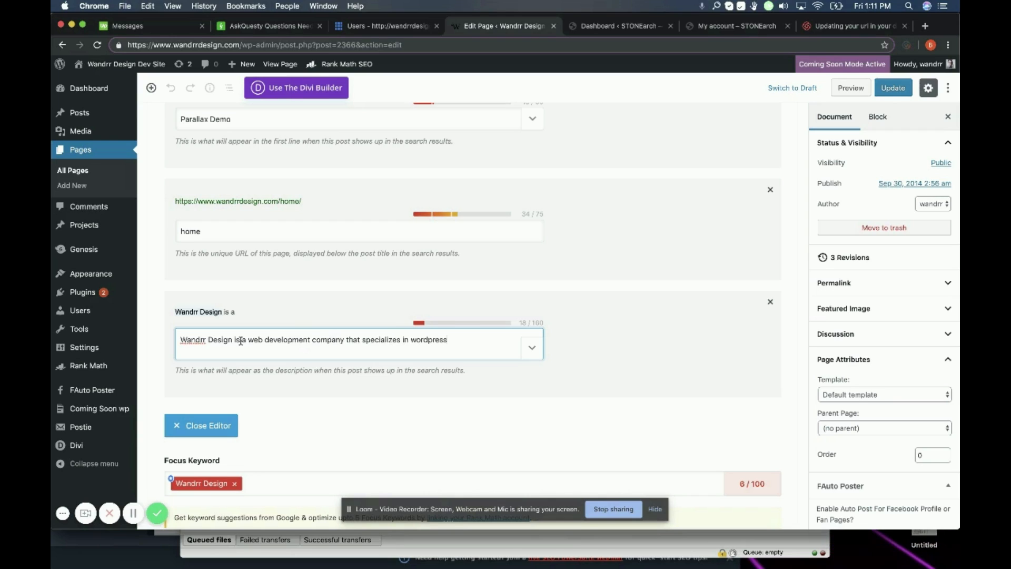